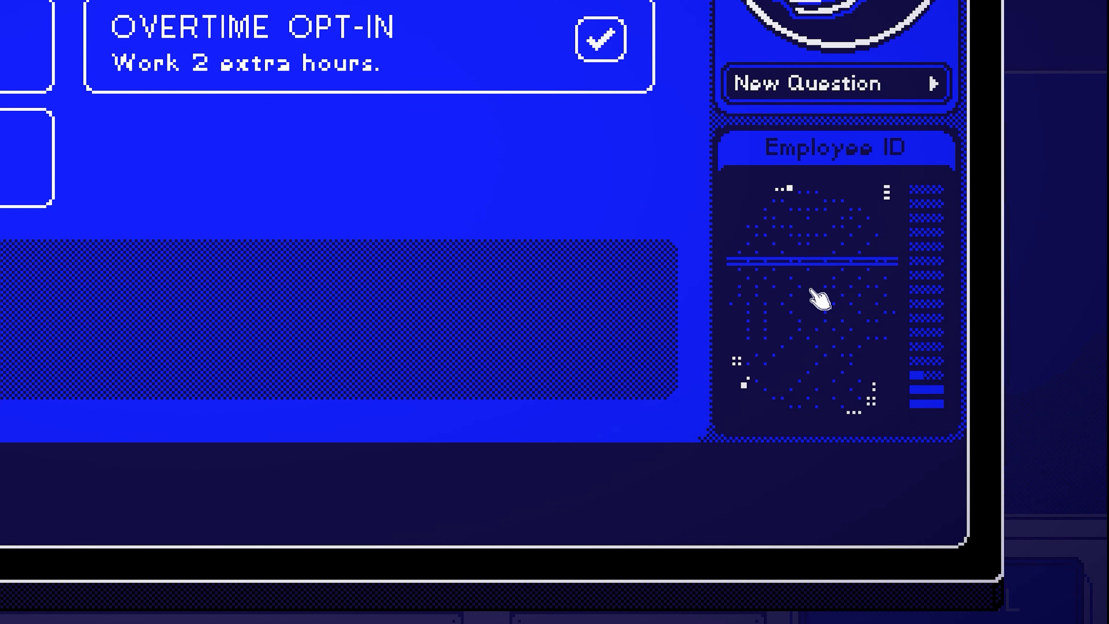
Step: Confirm the employee ID and show the ALPHA, BETA, DELTA and ZETA sample shapes in the guide
click(816, 297)
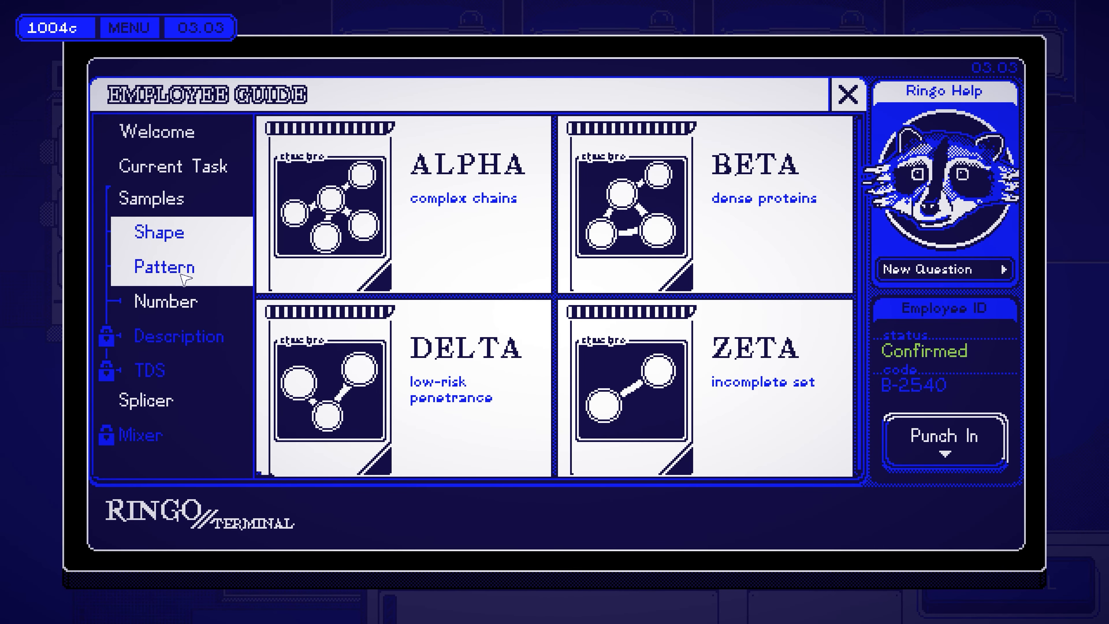
click(845, 94)
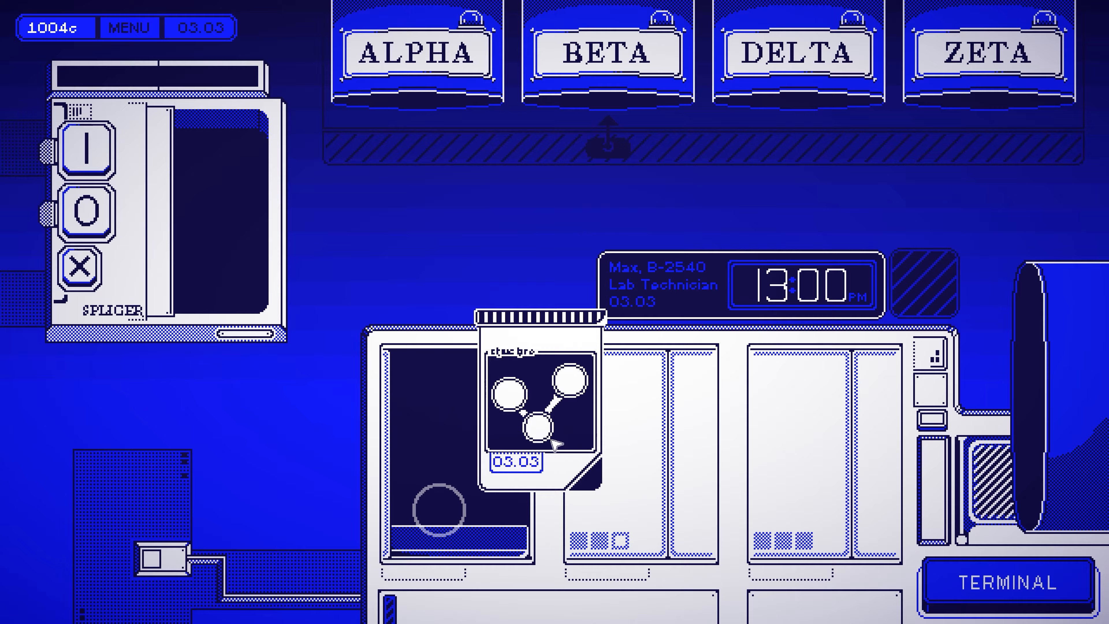
Step: Move to the lab workstation and pick up a sample container under the four bins
click(1014, 584)
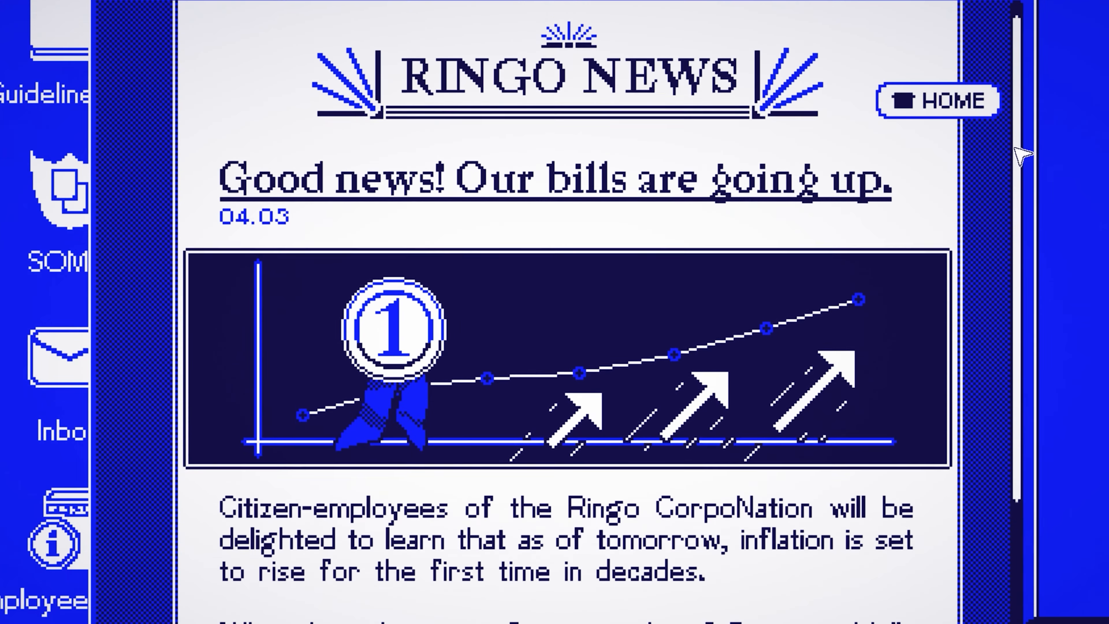
Step: Dismiss the Ringo News article and answer 'Ready to join us?' to reach the closing card
click(60, 262)
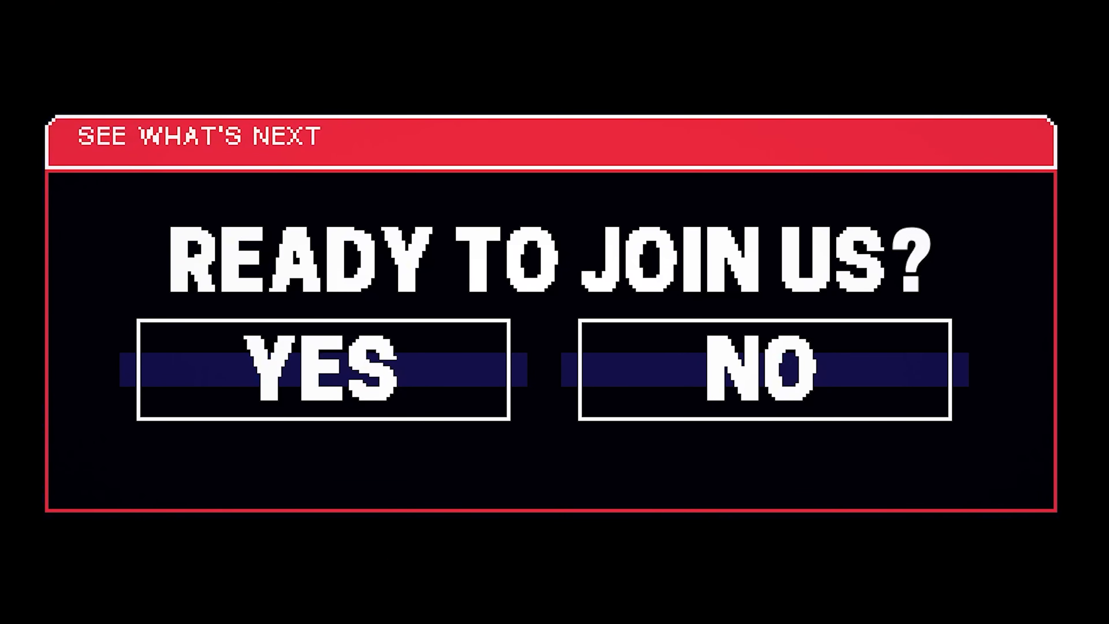
click(322, 371)
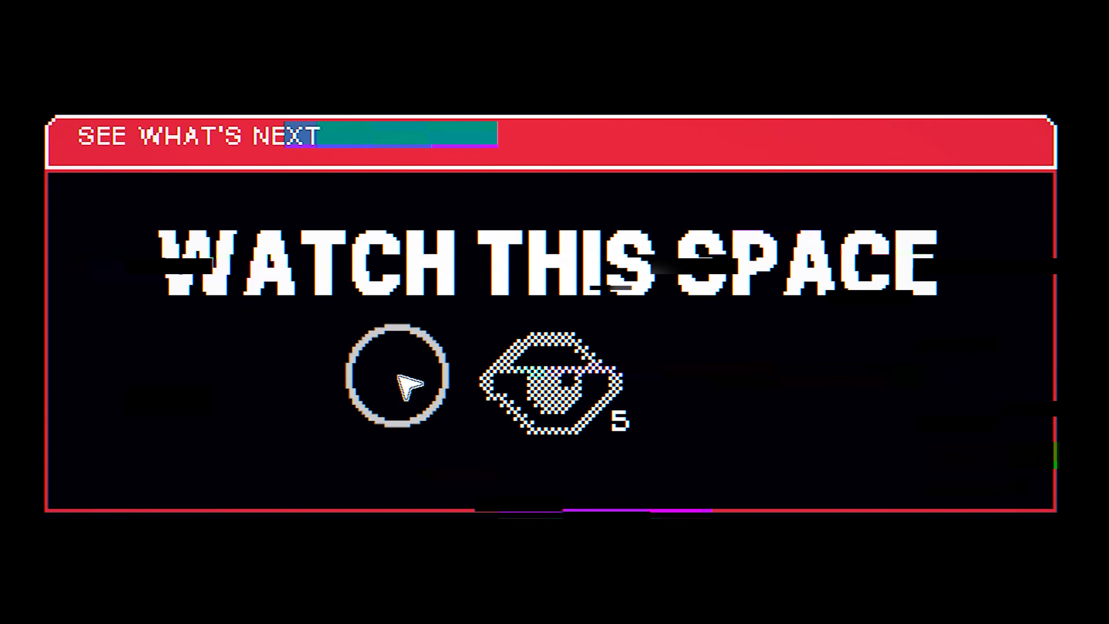